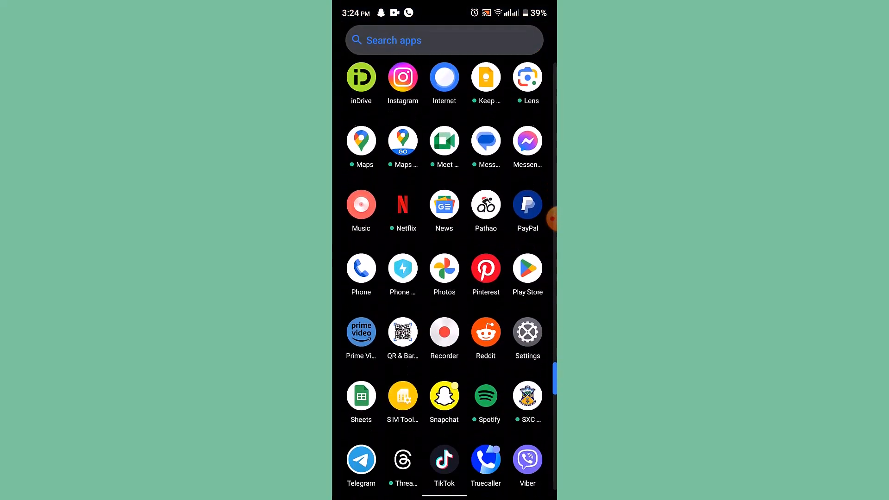
Find Discord via launcher search ('Di') and launch it to the Direct Messages screen
{"action": "type", "text": "Di"}
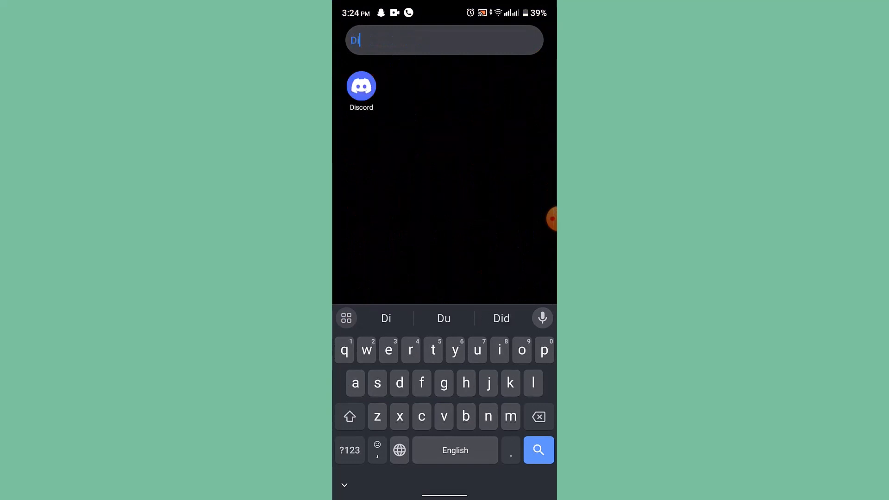
{"action": "left_click", "coordinate": [361, 85]}
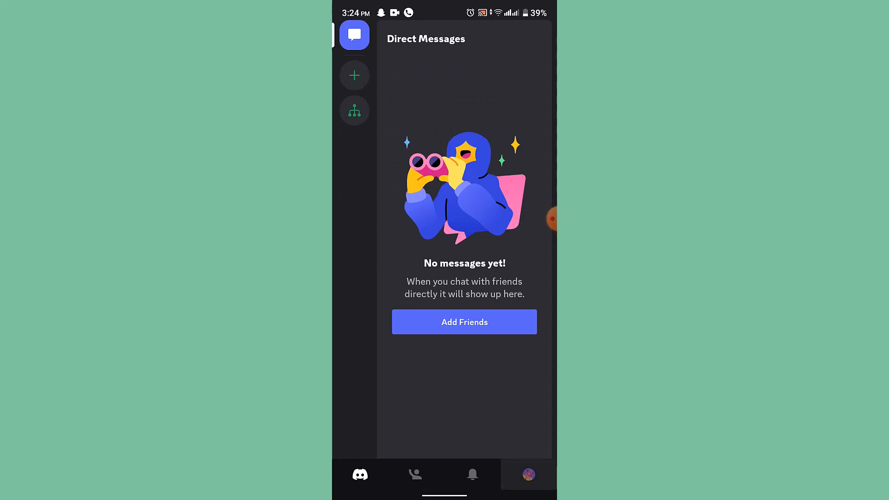
Reach Privacy & Safety from the profile avatar, showing explicit image and DM spam filters on non-friends
{"action": "left_click", "coordinate": [528, 474]}
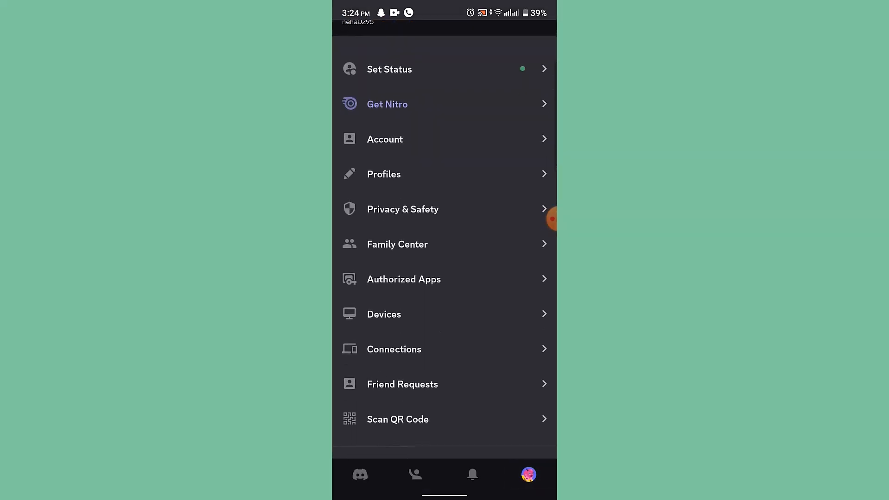
{"action": "left_click", "coordinate": [403, 209]}
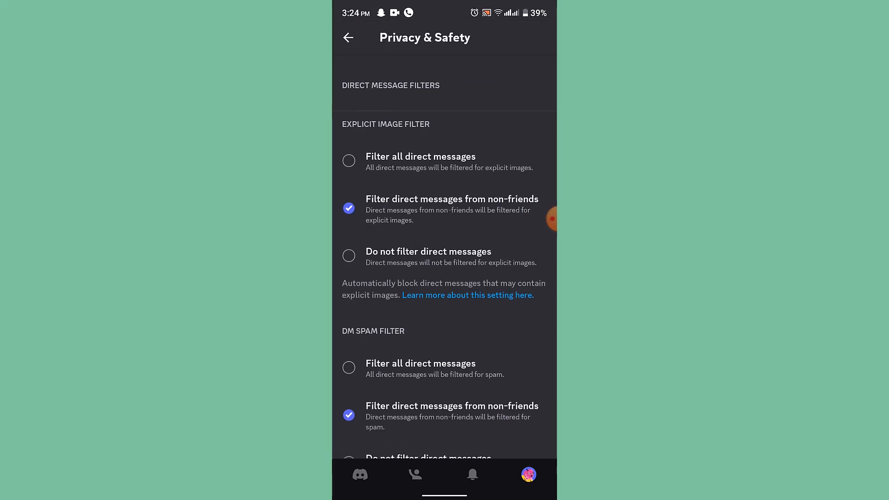
{"action": "scroll", "scroll_direction": "down", "scroll_amount": 3}
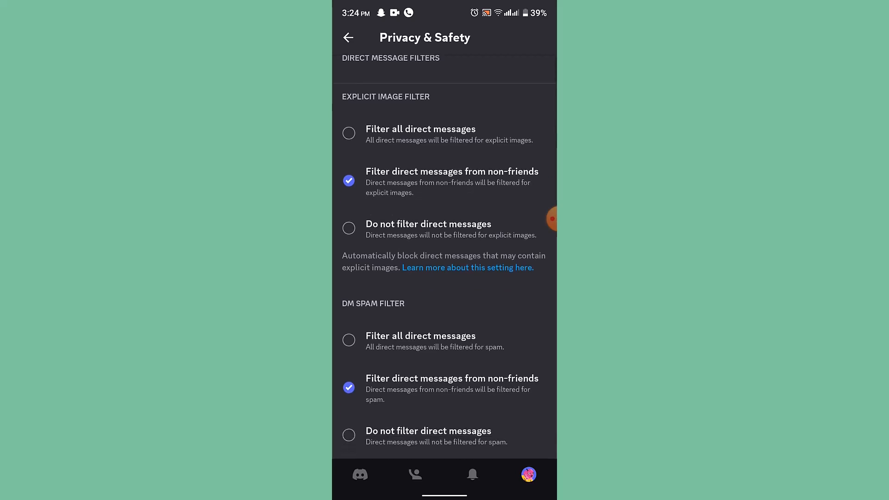
{"action": "scroll", "scroll_direction": "down", "scroll_amount": 3}
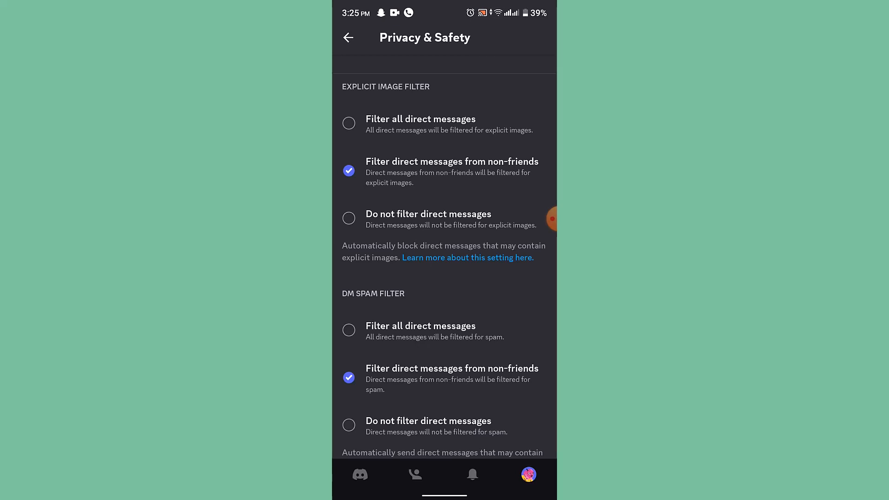
Scroll through the remaining Privacy & Safety options and go back to the settings list
{"action": "scroll", "scroll_direction": "down", "scroll_amount": 3}
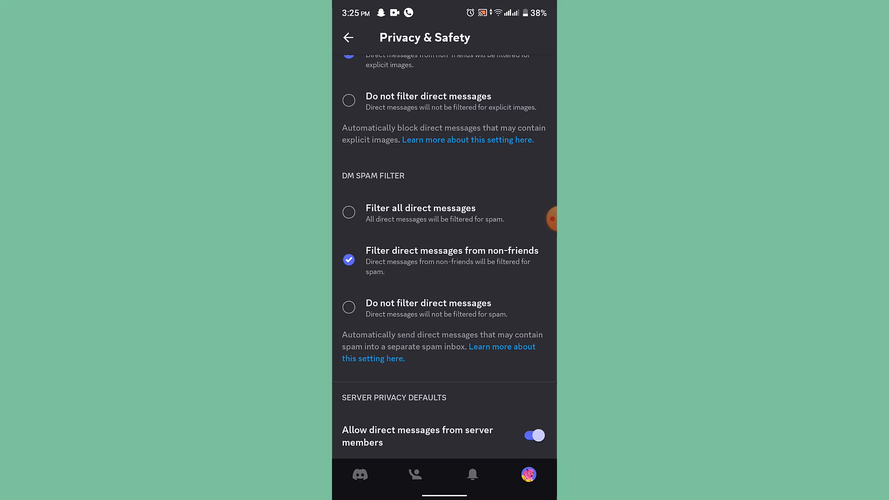
{"action": "scroll", "scroll_direction": "down", "scroll_amount": 3}
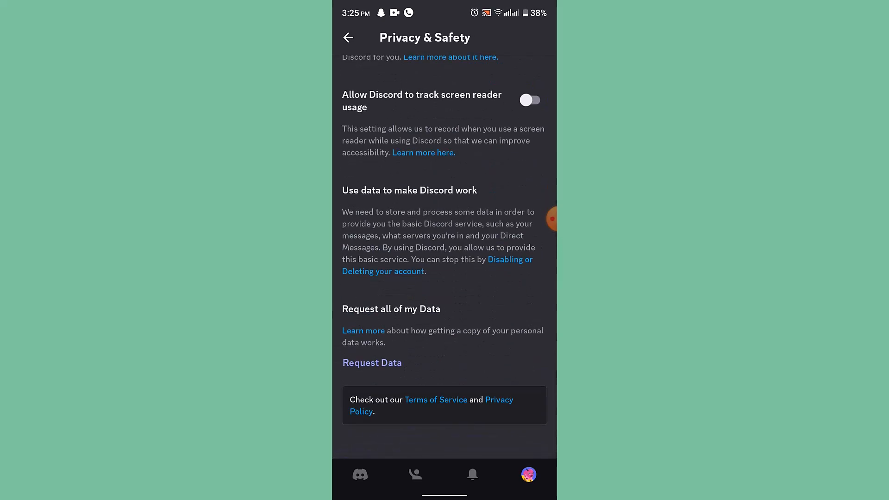
{"action": "left_click", "coordinate": [348, 37]}
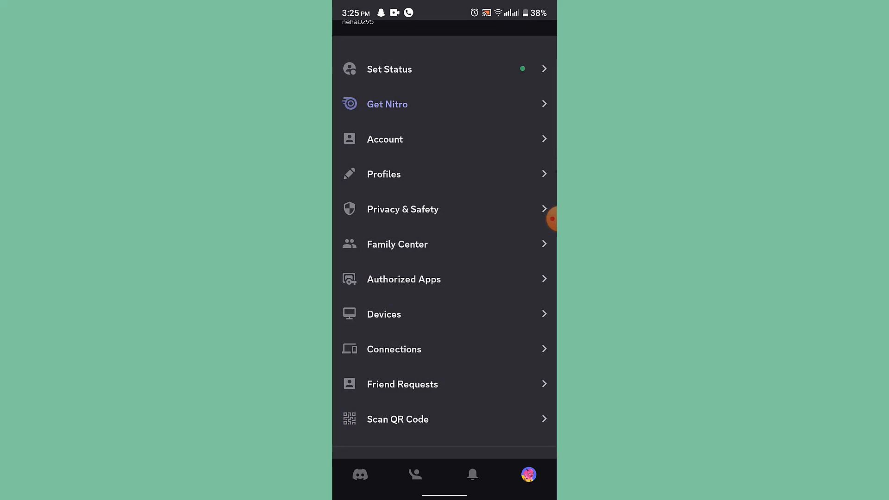